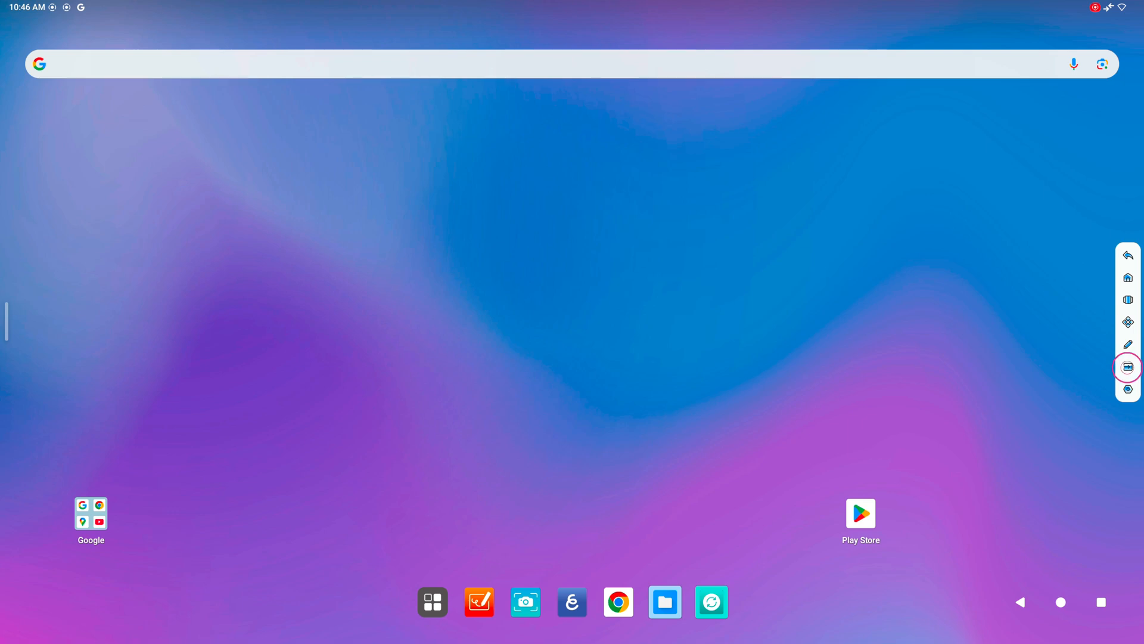
Collapse the floating side toolbar on the home screen into a floating ball.
click(1127, 366)
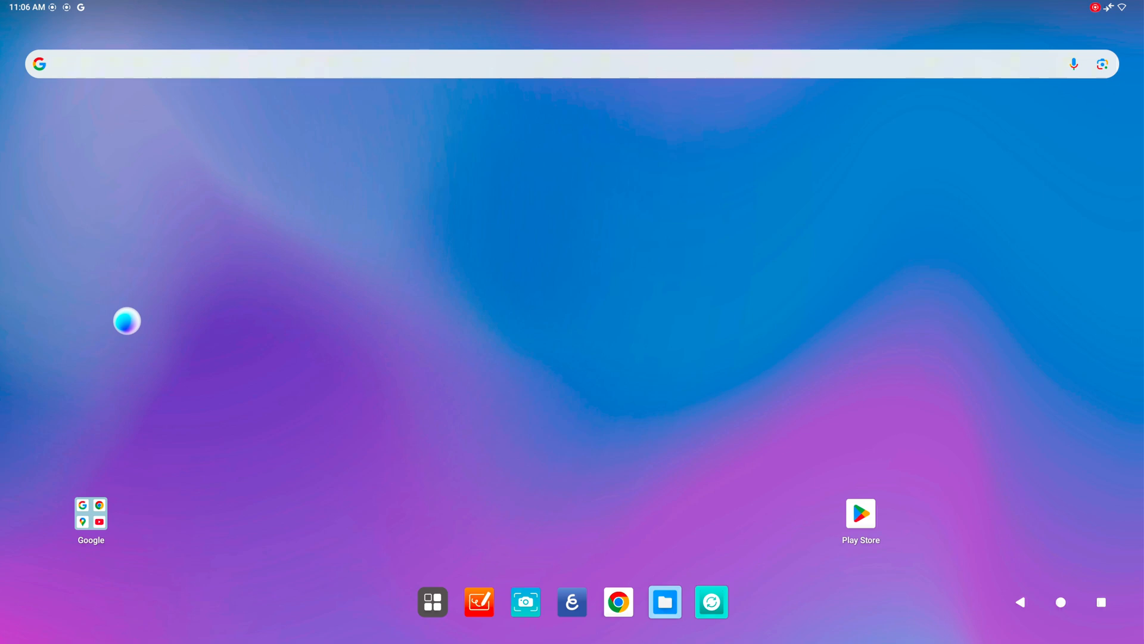
Launch Chrome from the dock and bring up the split-screen app picker.
click(618, 601)
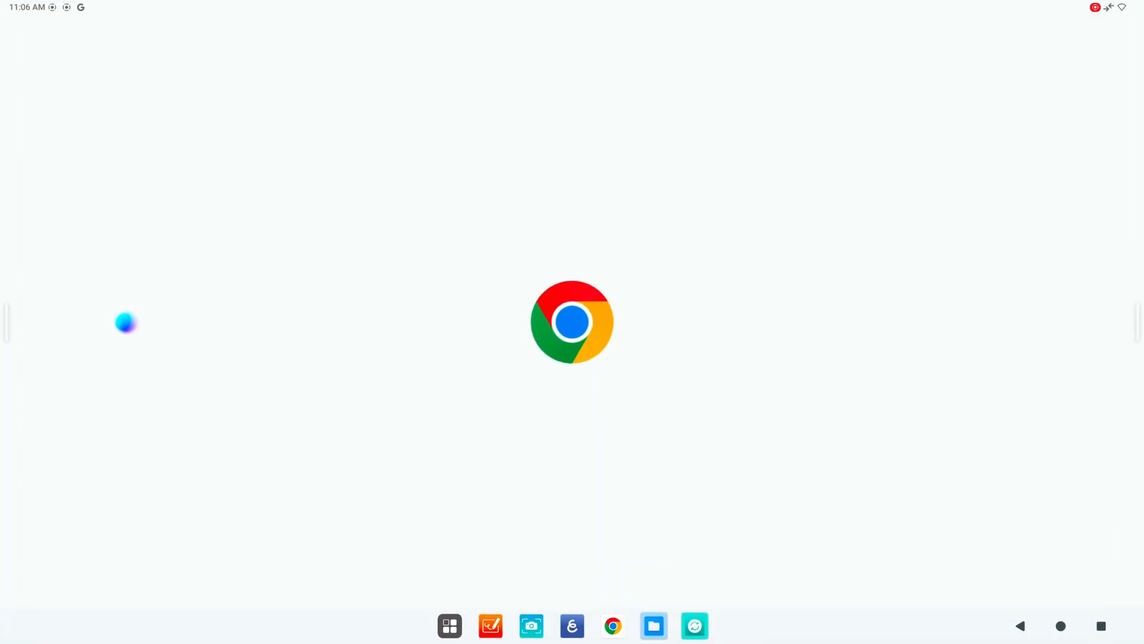
click(612, 625)
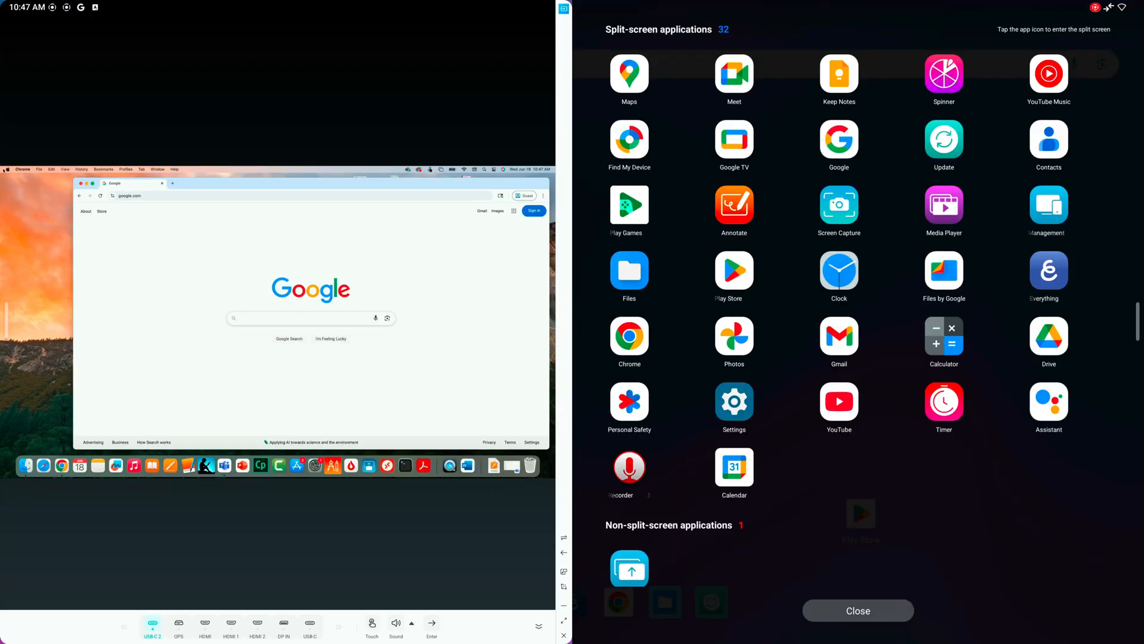
Put Google Maps in the right half and expand the floating ball's app shortcuts.
click(858, 611)
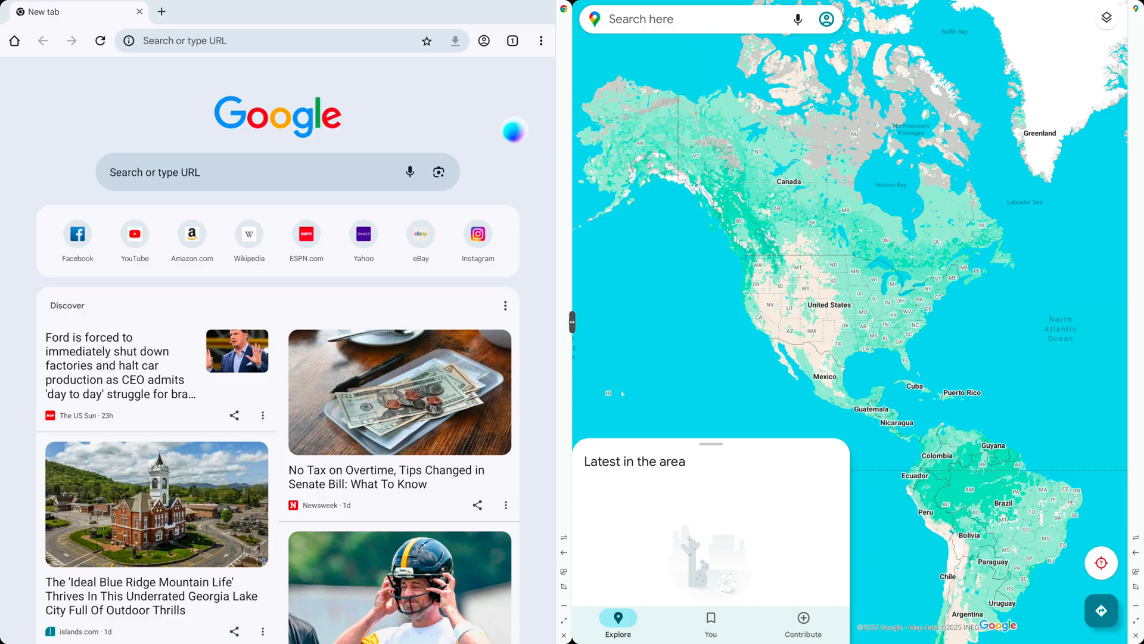
click(514, 132)
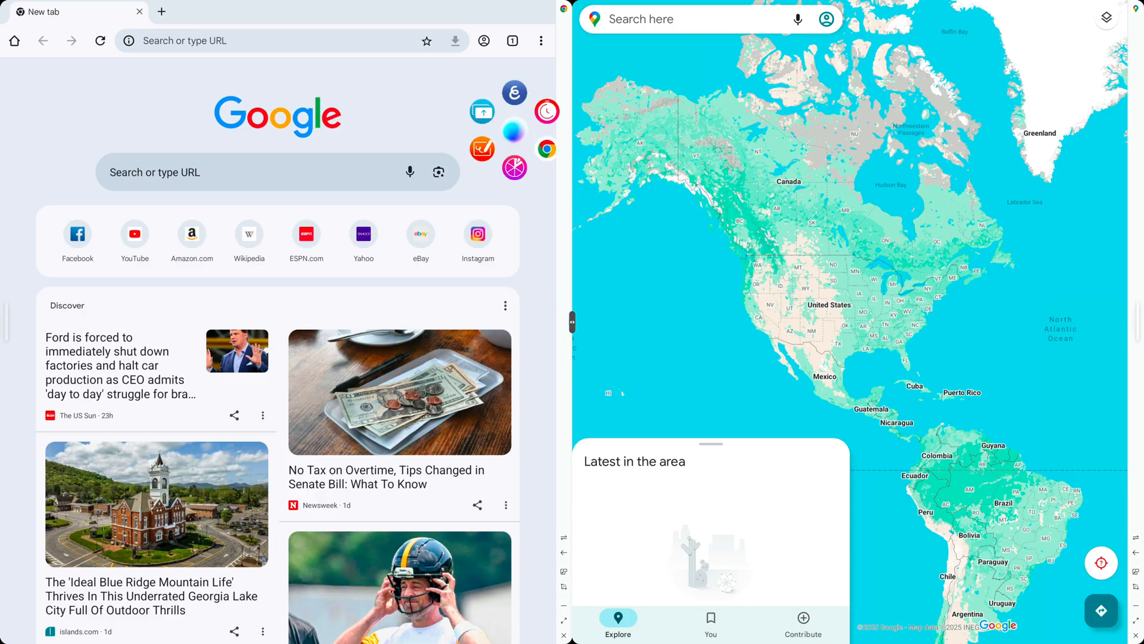